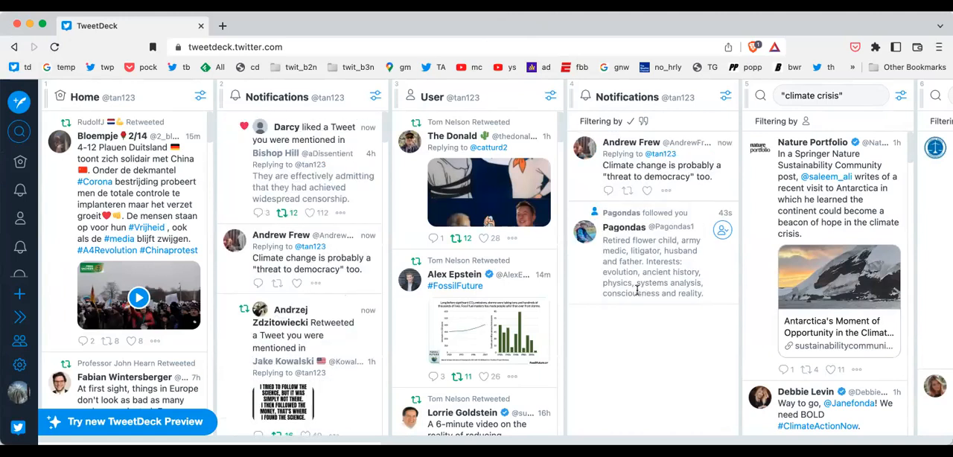
mouse_move(567, 280)
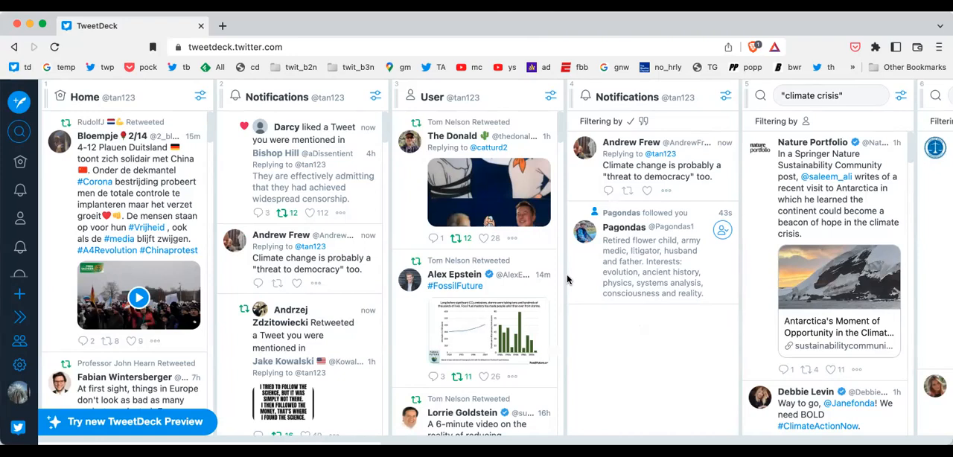
mouse_move(602, 301)
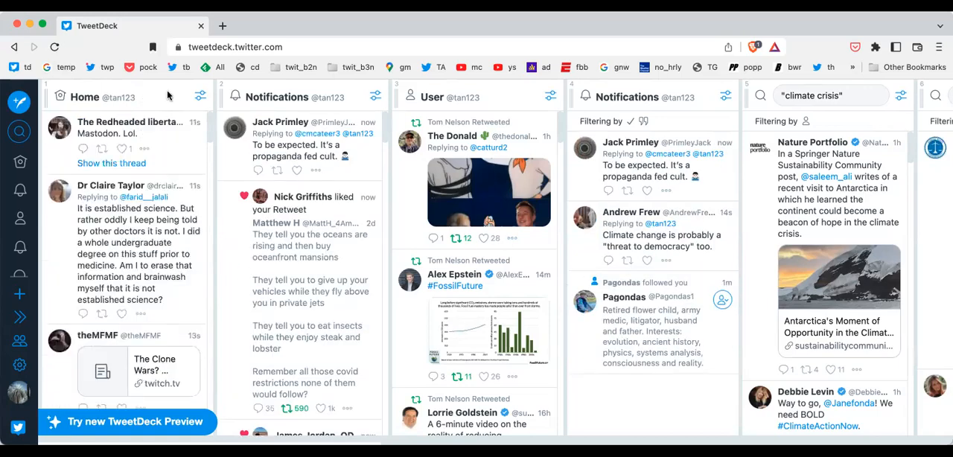
Step: View the Notifications column's filter settings, which include mentions and quoted tweets
scroll("down", 3)
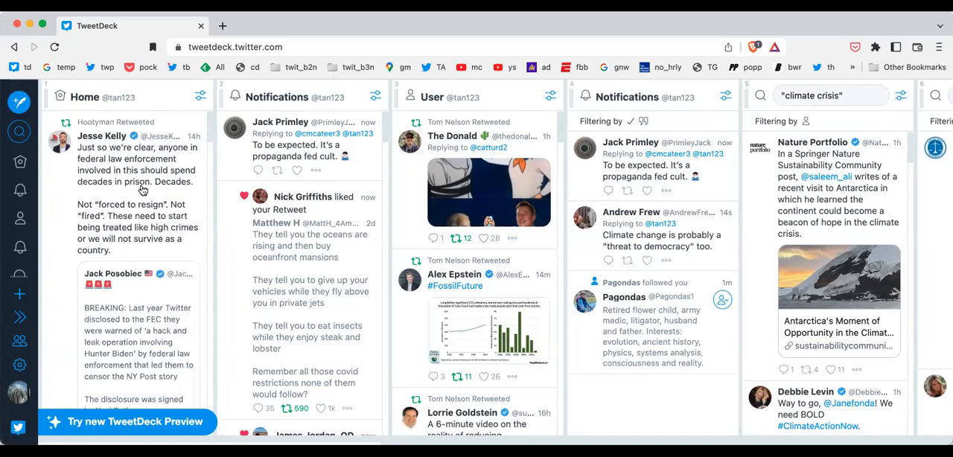
mouse_move(360, 97)
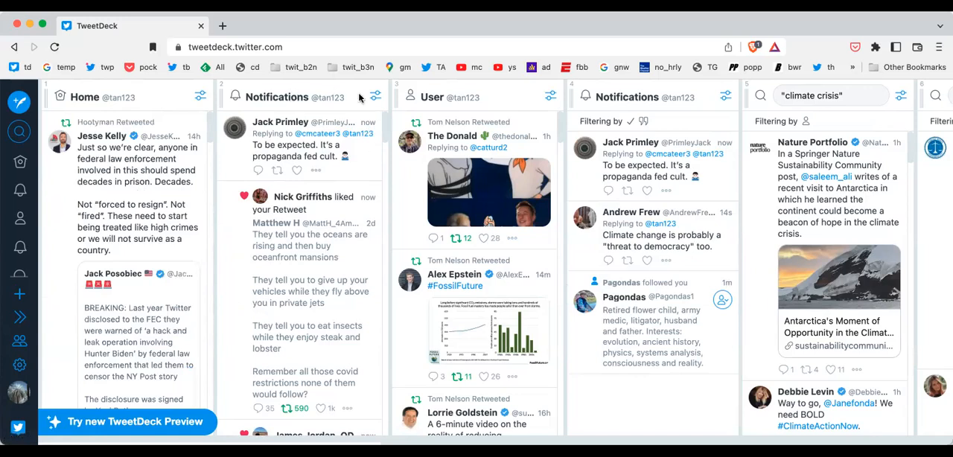
left_click(375, 97)
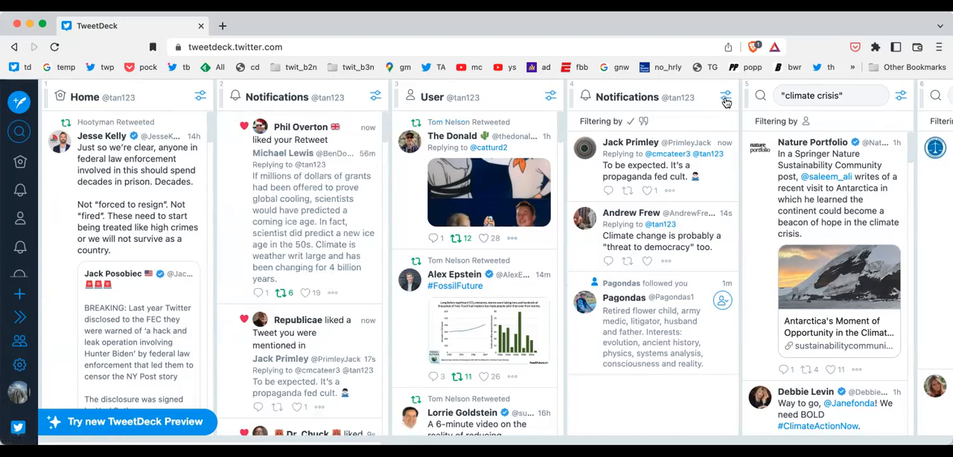
left_click(726, 97)
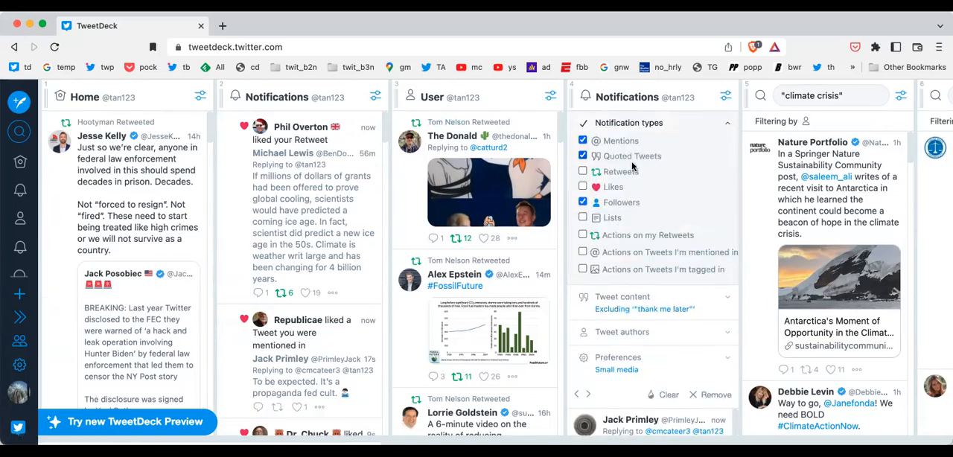
mouse_move(677, 152)
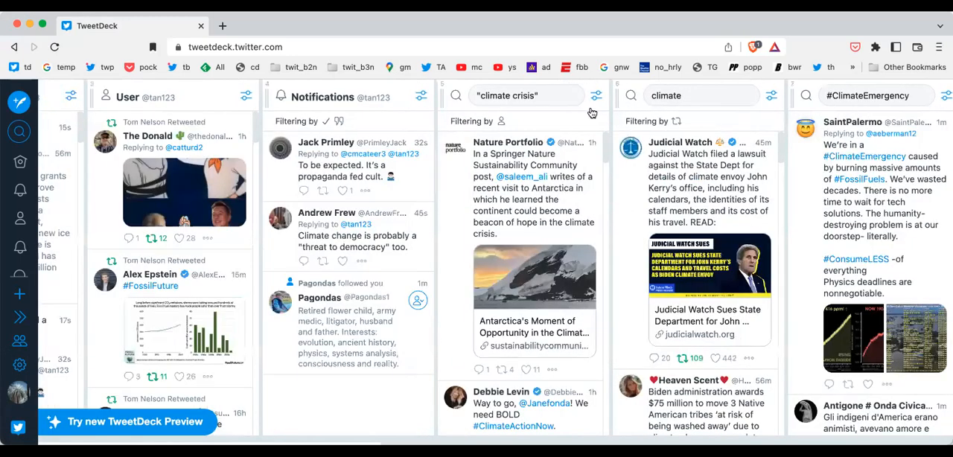
Step: View the 'climate crisis' column's filter: verified users, media, content 'climate crisis'
left_click(596, 95)
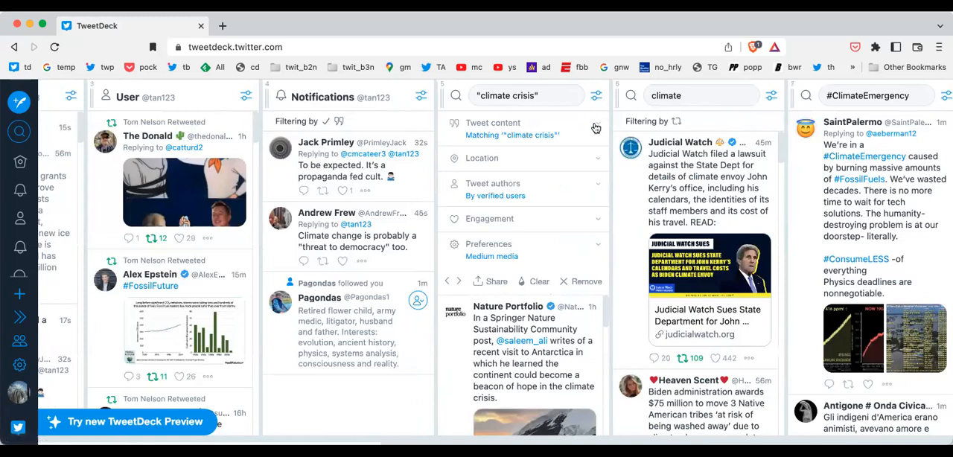
mouse_move(595, 170)
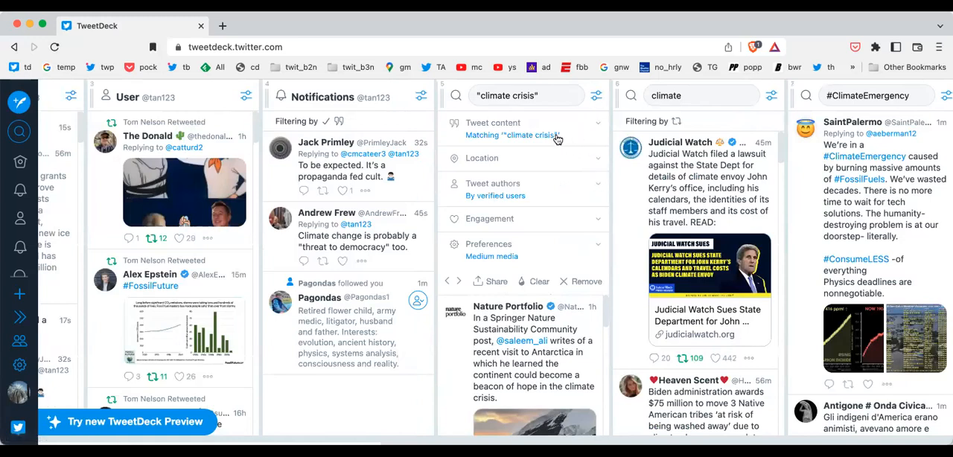
mouse_move(539, 199)
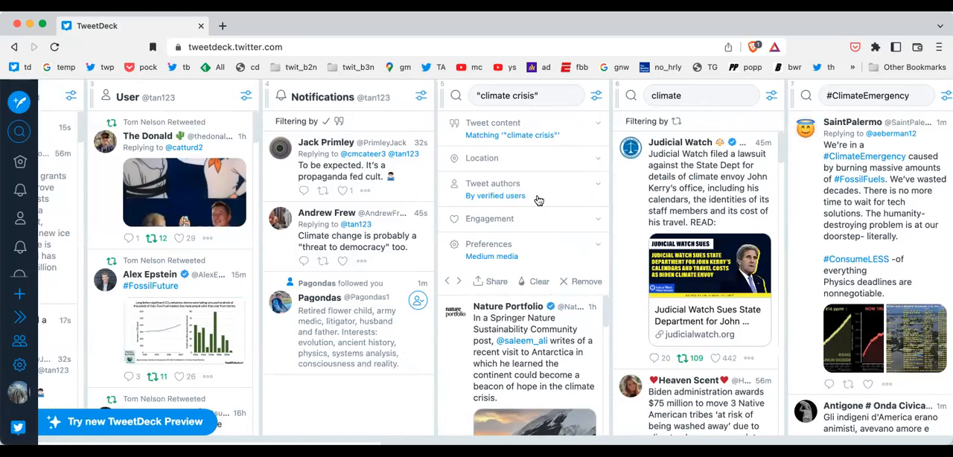
mouse_move(596, 101)
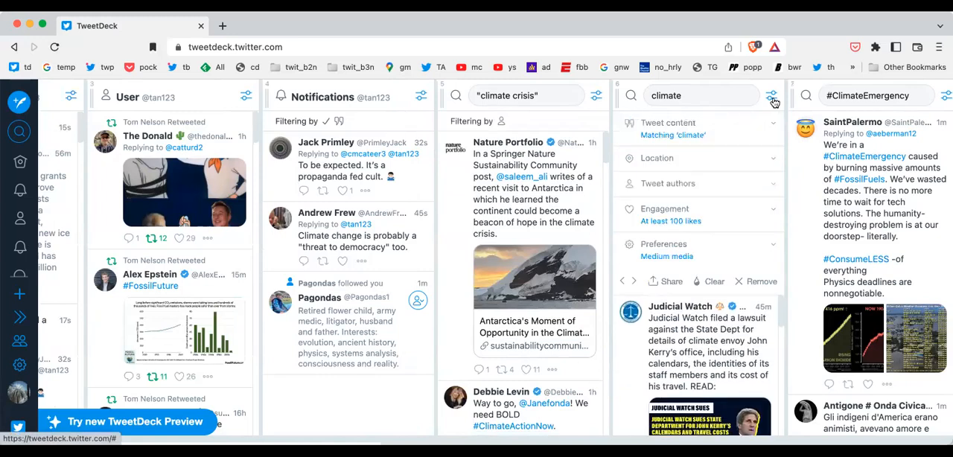
mouse_move(774, 113)
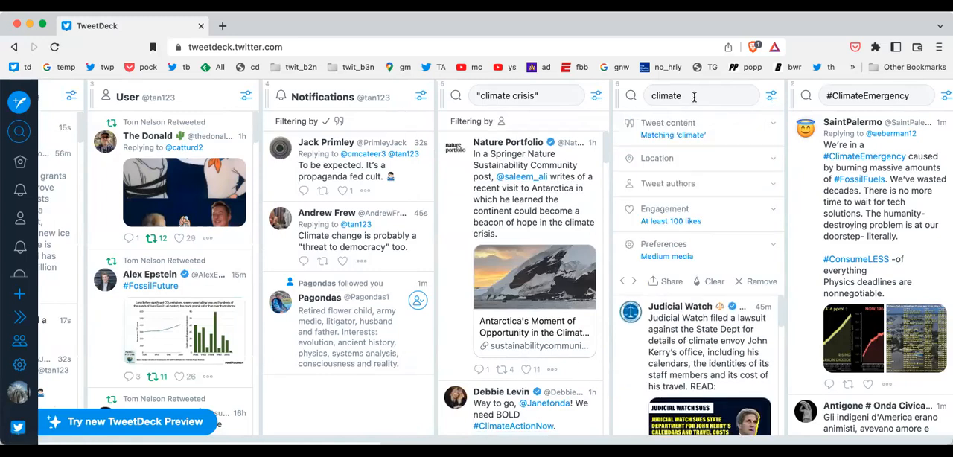
mouse_move(705, 226)
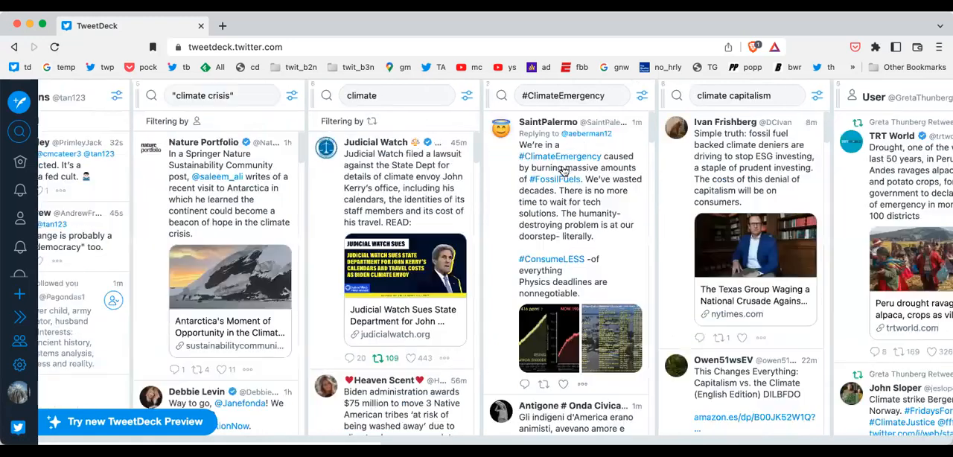
left_click(641, 95)
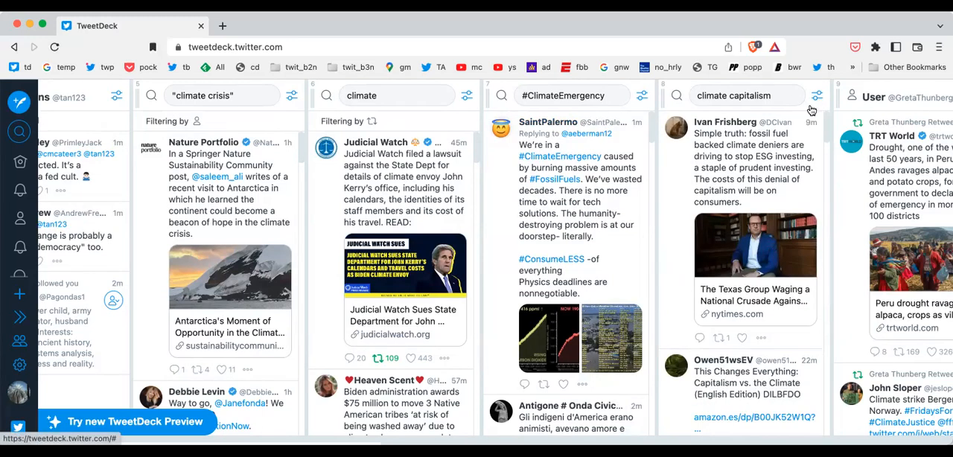
mouse_move(628, 247)
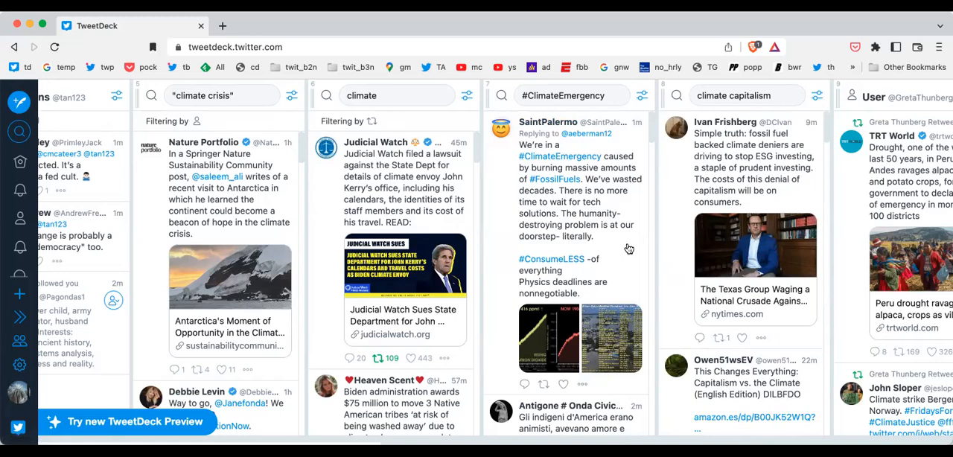
scroll("right", 3)
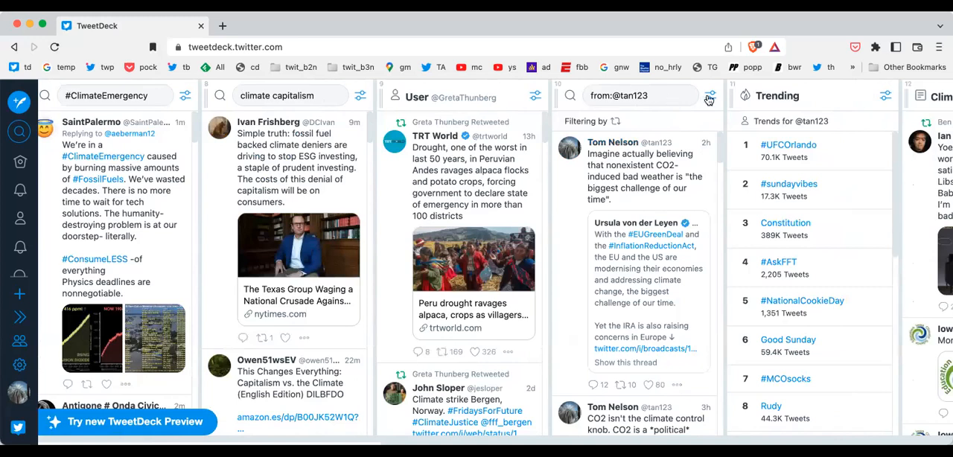
left_click(708, 98)
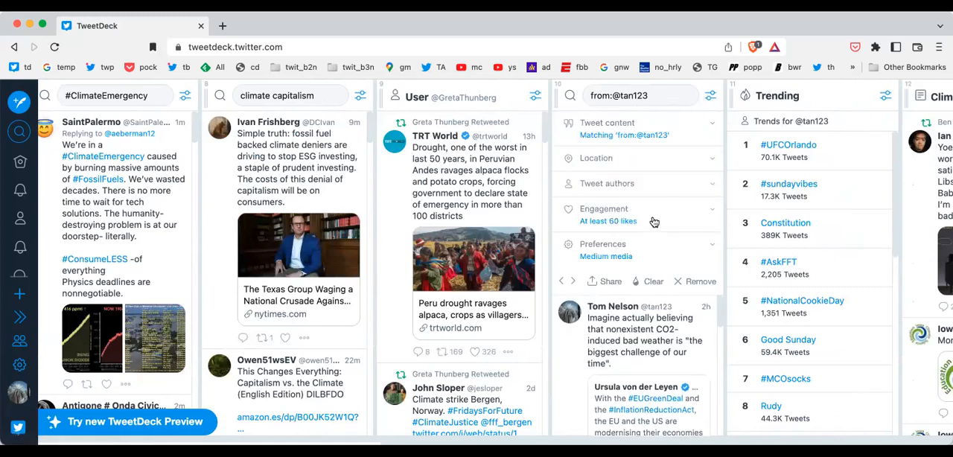
mouse_move(718, 96)
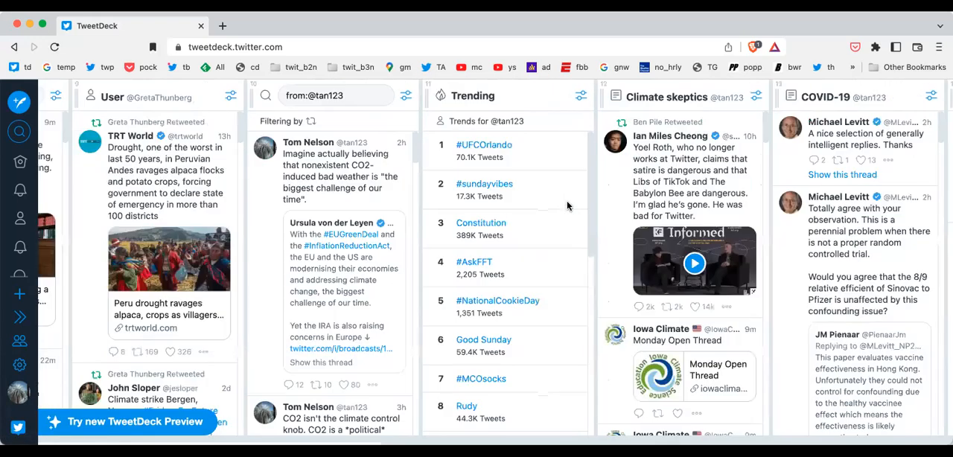
mouse_move(697, 128)
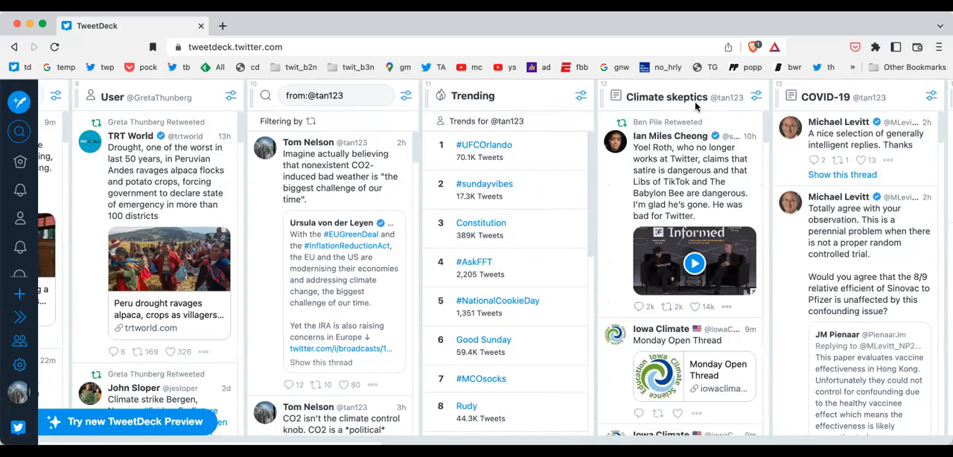
mouse_move(686, 101)
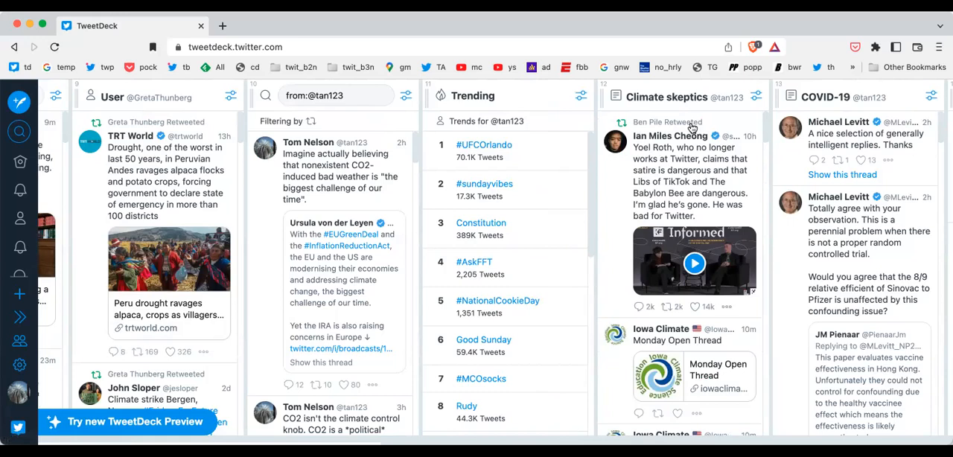
mouse_move(649, 163)
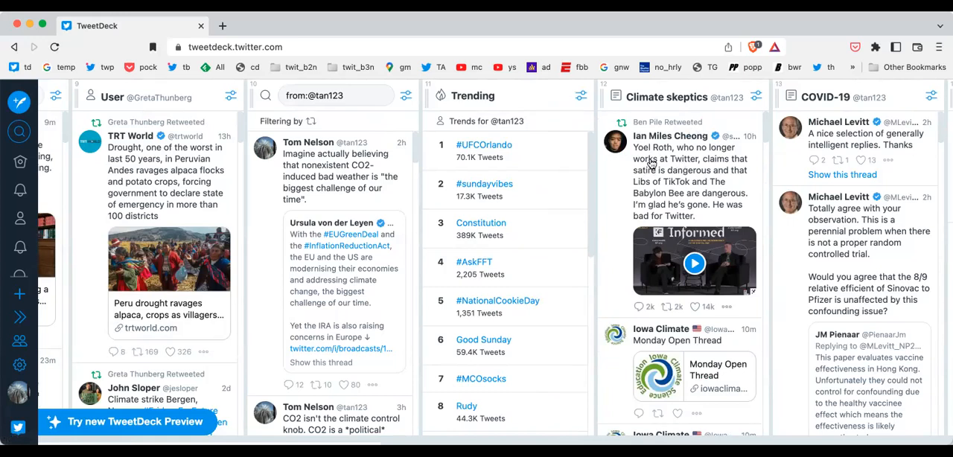